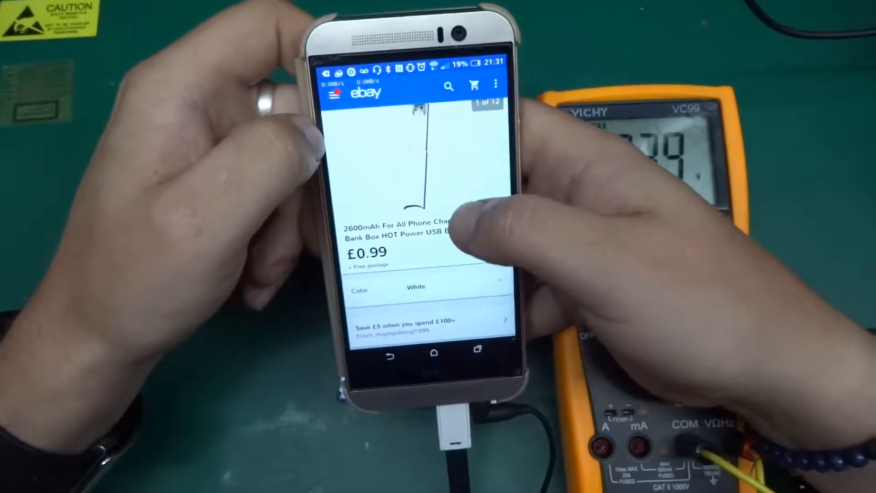
{"action": "scroll", "scroll_direction": "down", "scroll_amount": 3}
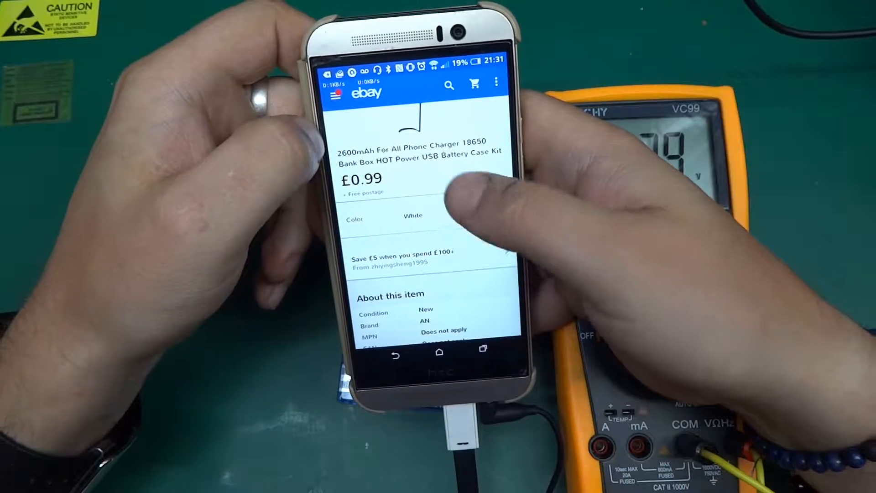
{"action": "scroll", "scroll_direction": "down", "scroll_amount": 3}
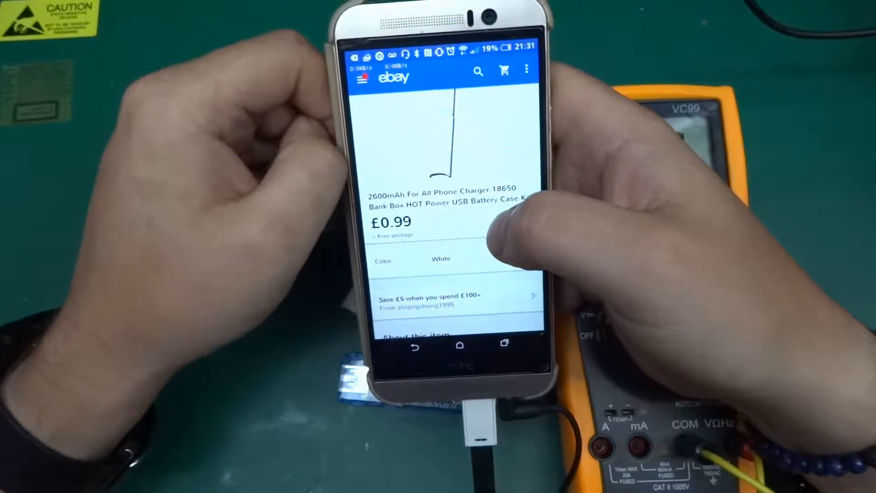
{"action": "scroll", "scroll_direction": "down", "scroll_amount": 3}
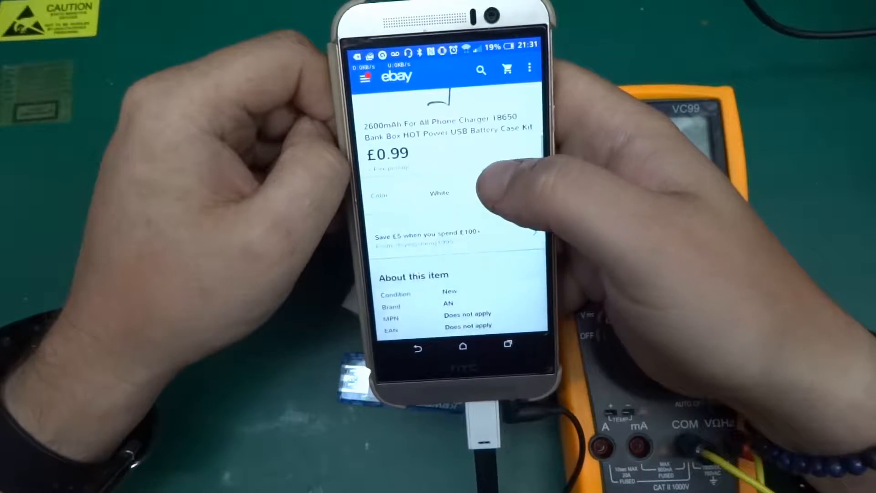
{"action": "scroll", "scroll_direction": "down", "scroll_amount": 3}
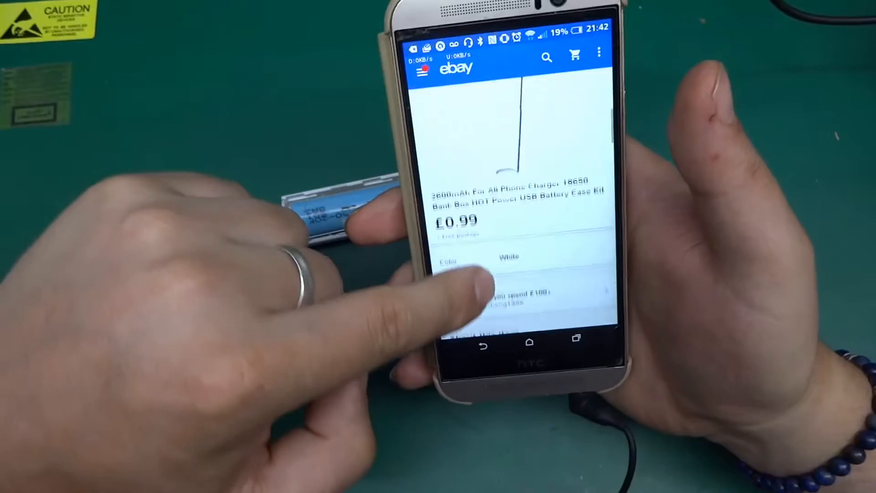
{"action": "scroll", "scroll_direction": "down", "scroll_amount": 3}
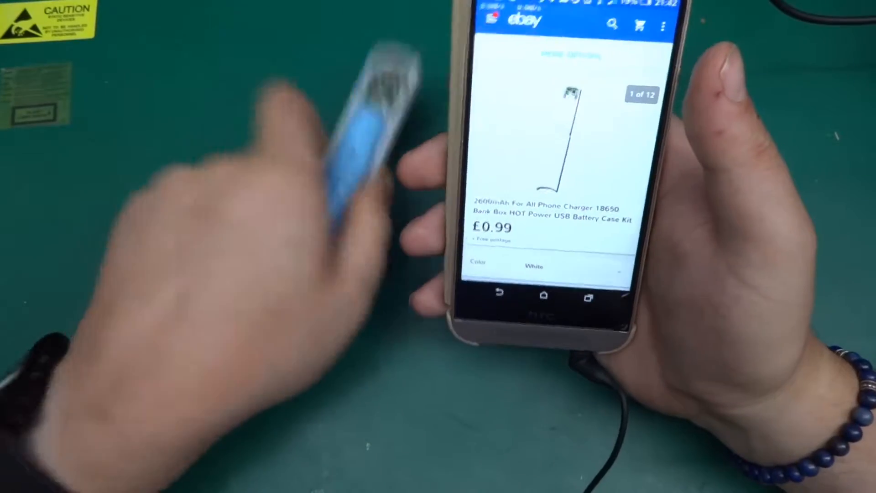
{"action": "scroll", "scroll_direction": "down", "scroll_amount": 3}
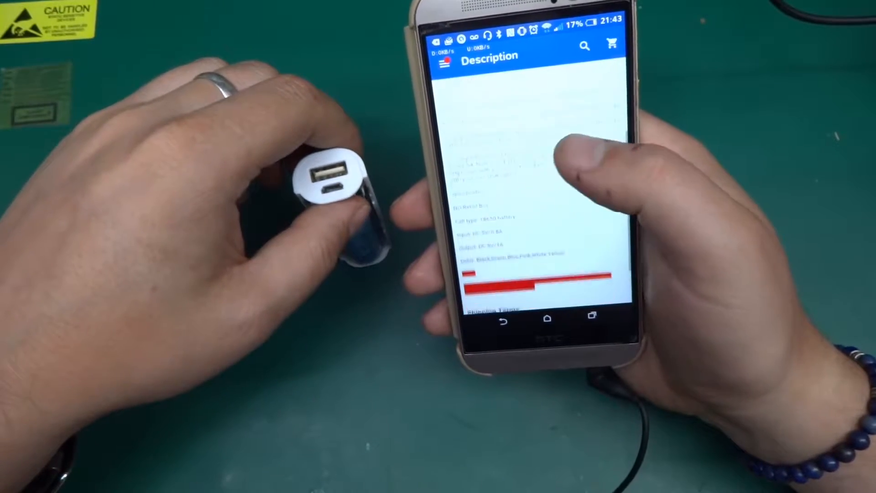
{"action": "scroll", "scroll_direction": "down", "scroll_amount": 3}
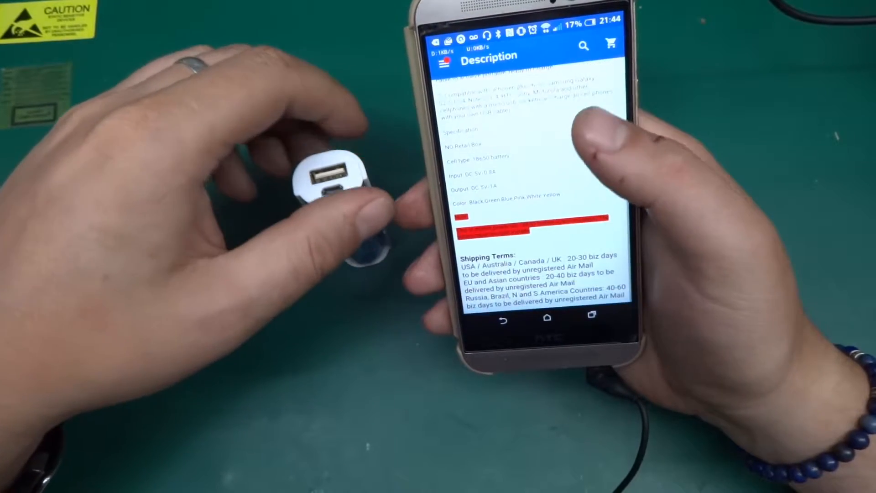